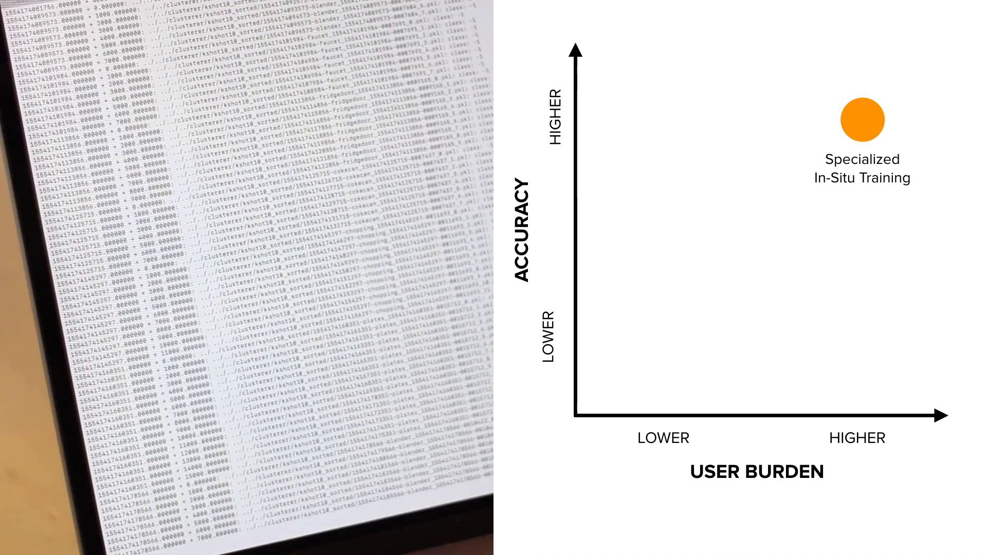
scroll("down", 3)
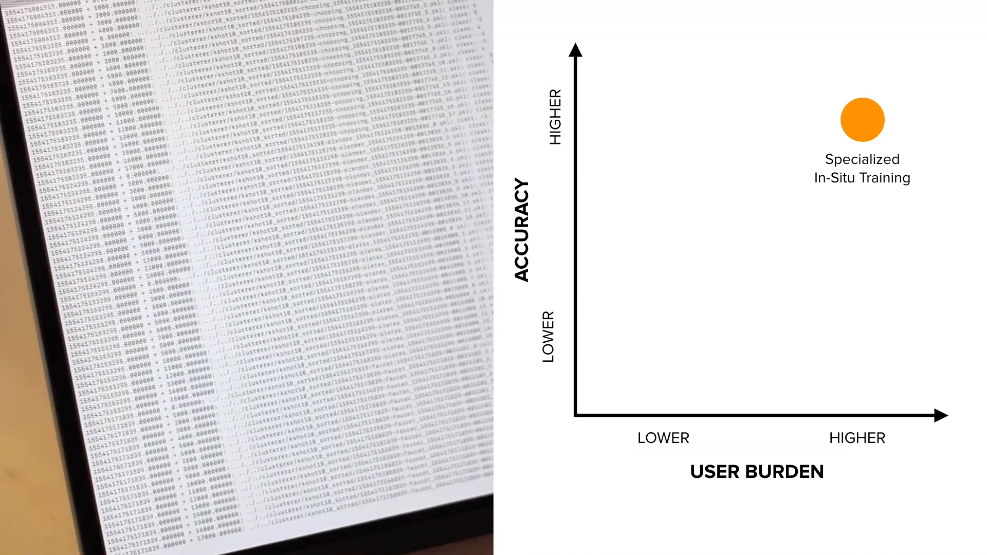